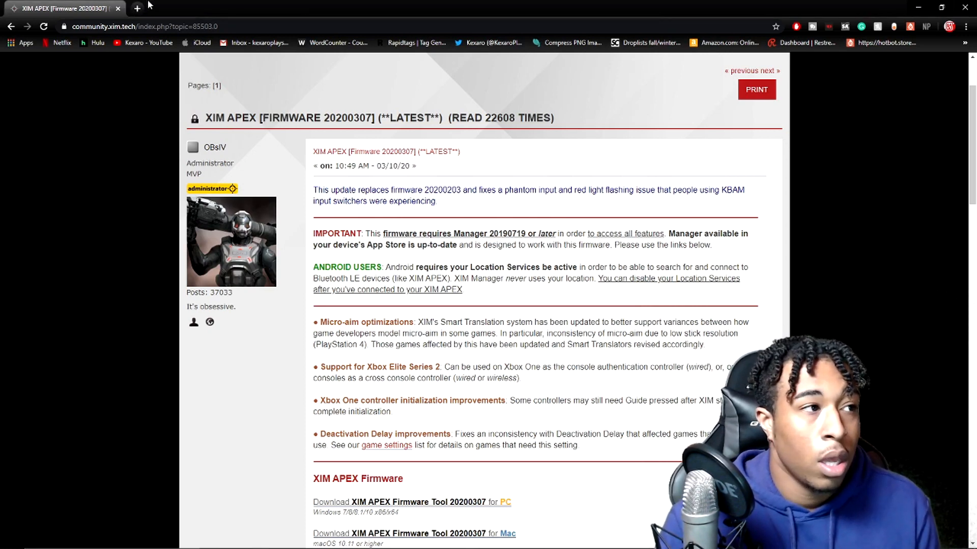
Search 'xim apex update' in a new tab and download the XIM APEX Firmware Tool 20200307 for PC
left_click(136, 8)
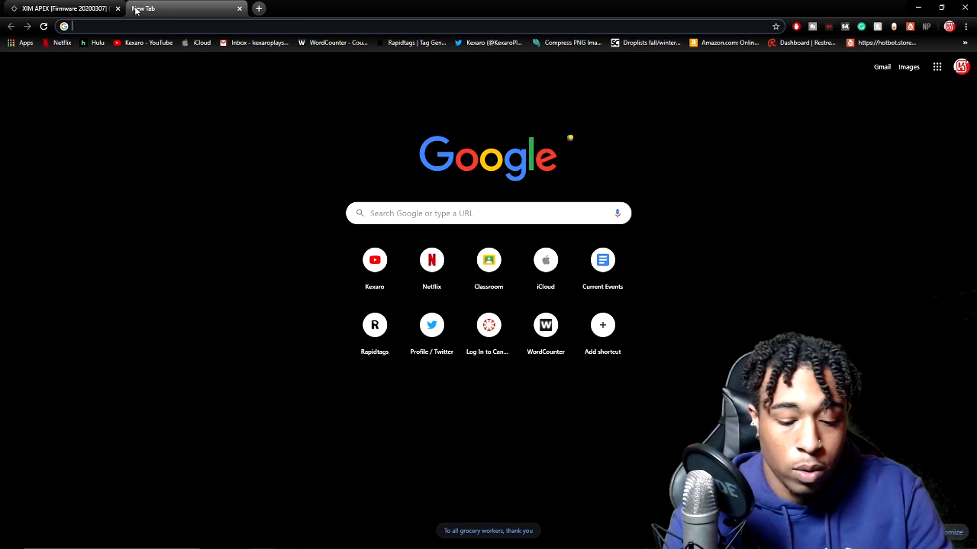
type("xim apex update")
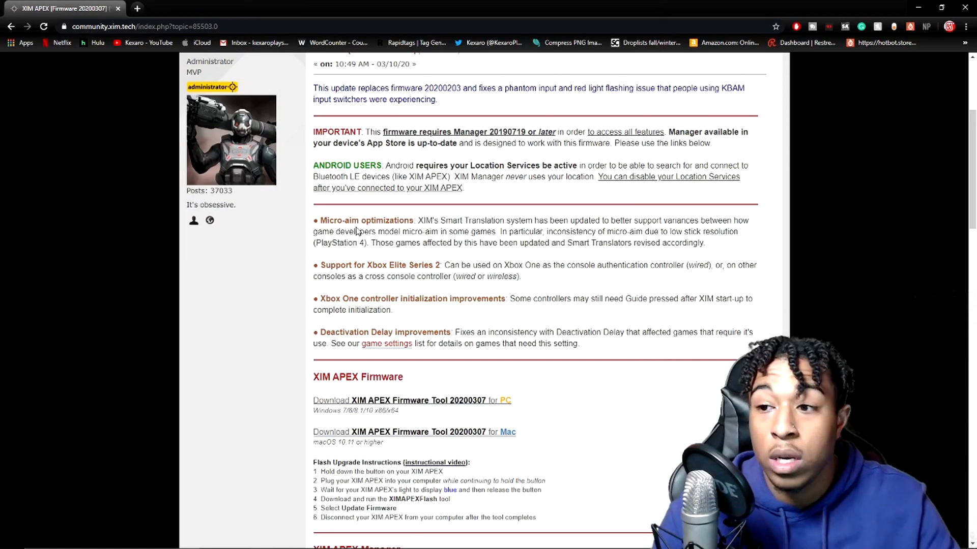
mouse_move(342, 272)
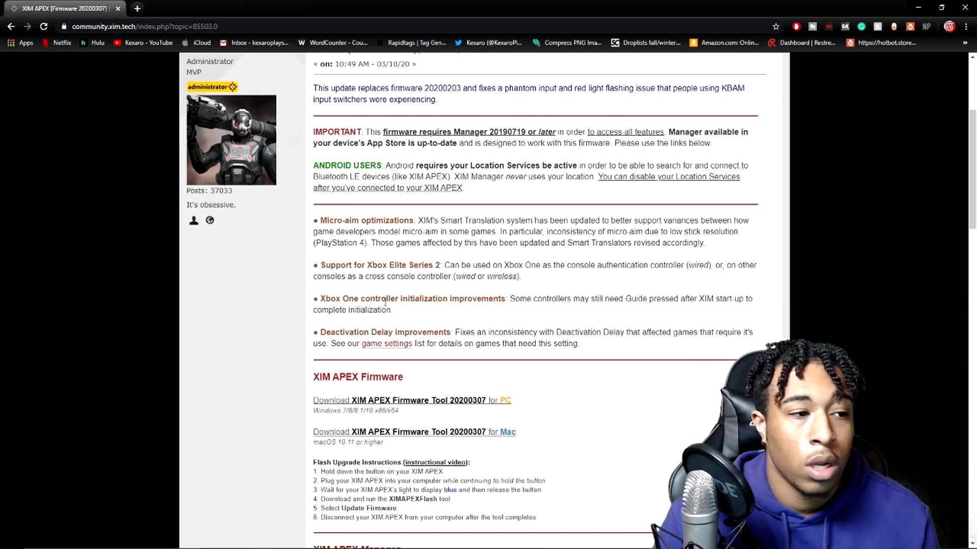
mouse_move(589, 308)
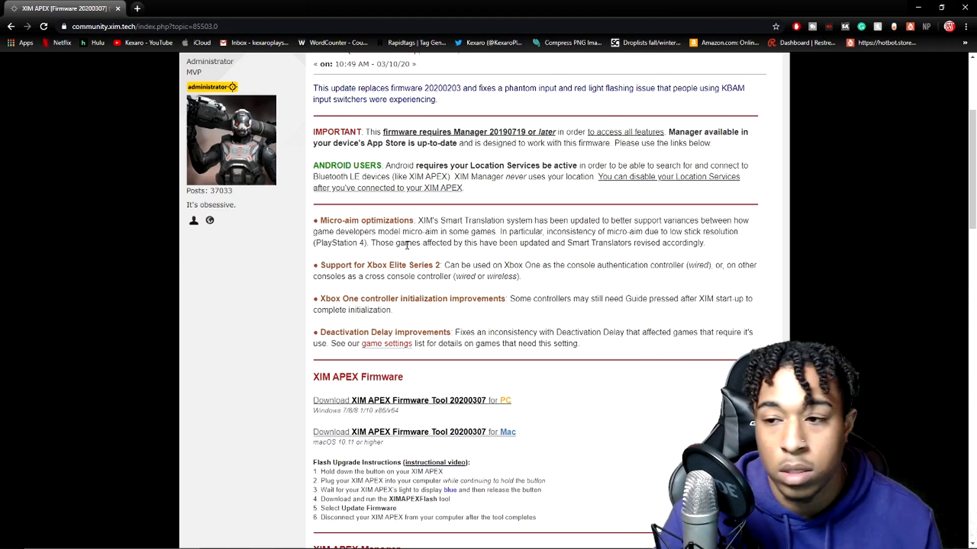
scroll("up", 3)
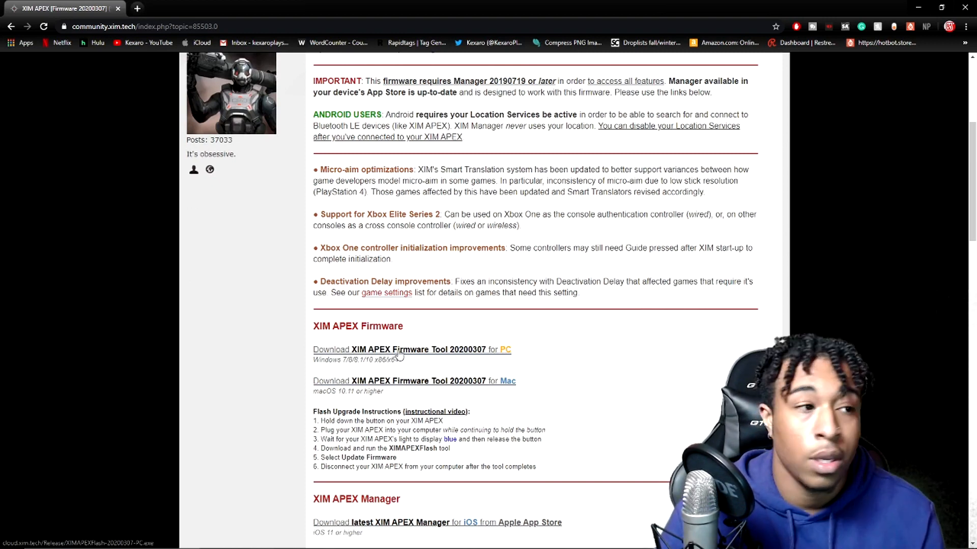
left_click(410, 349)
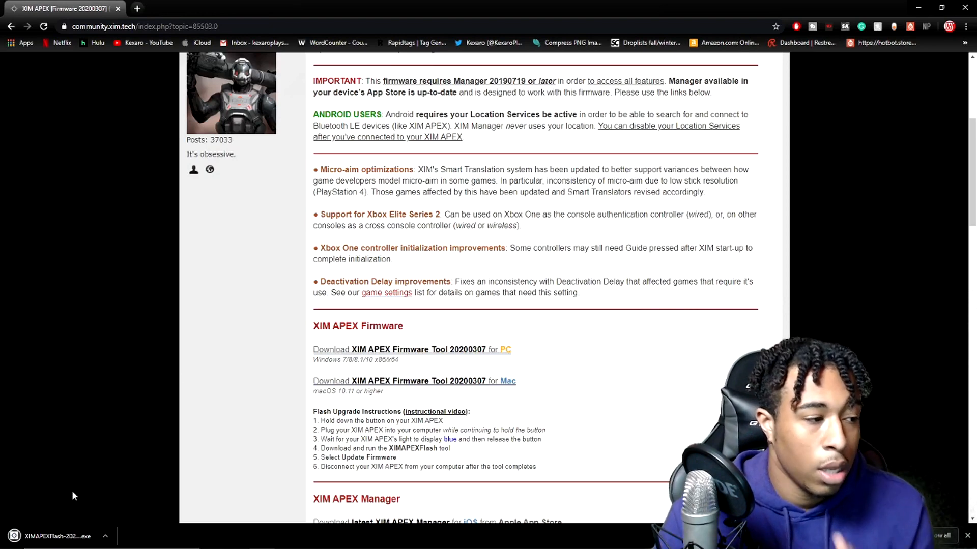
Run the downloaded XIMAPEXFlash .exe so the flash tool's options appear
left_click(56, 536)
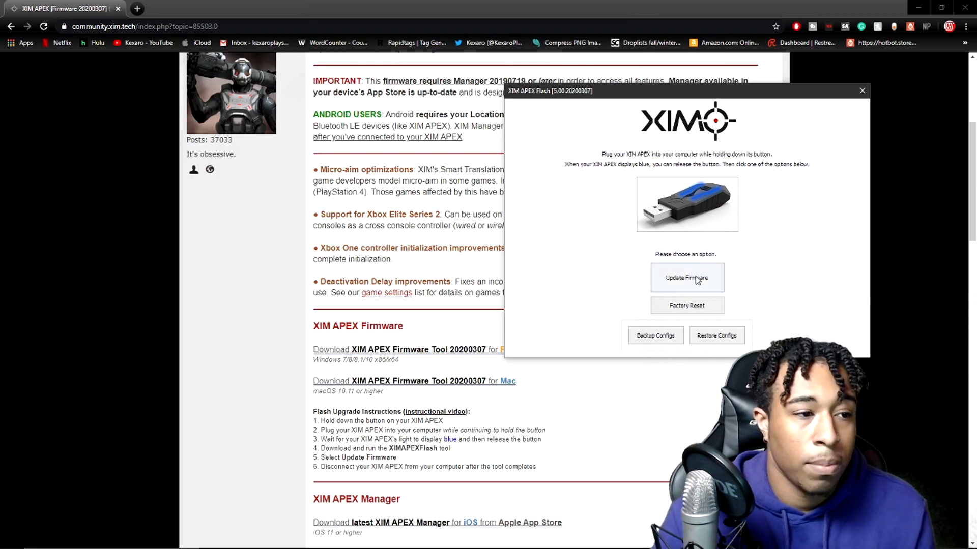
left_click(687, 278)
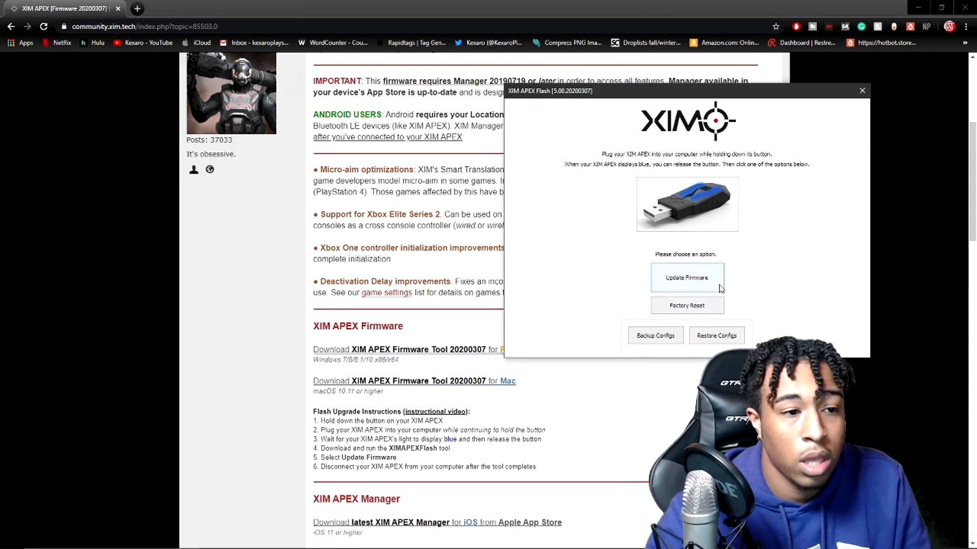
Confirm the firmware upgrade from 5.00.20181204 to 5.00.20200307 and begin flashing
left_click(686, 276)
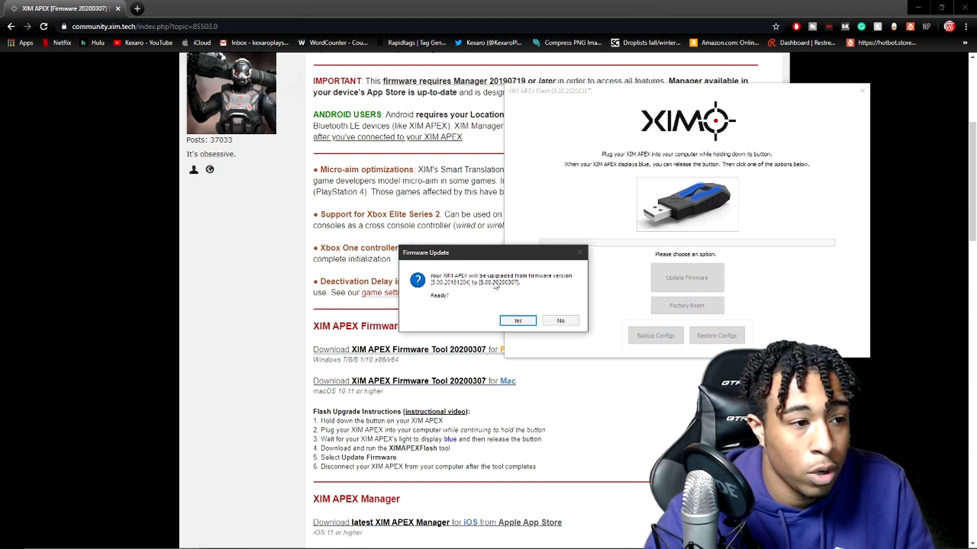
mouse_move(446, 292)
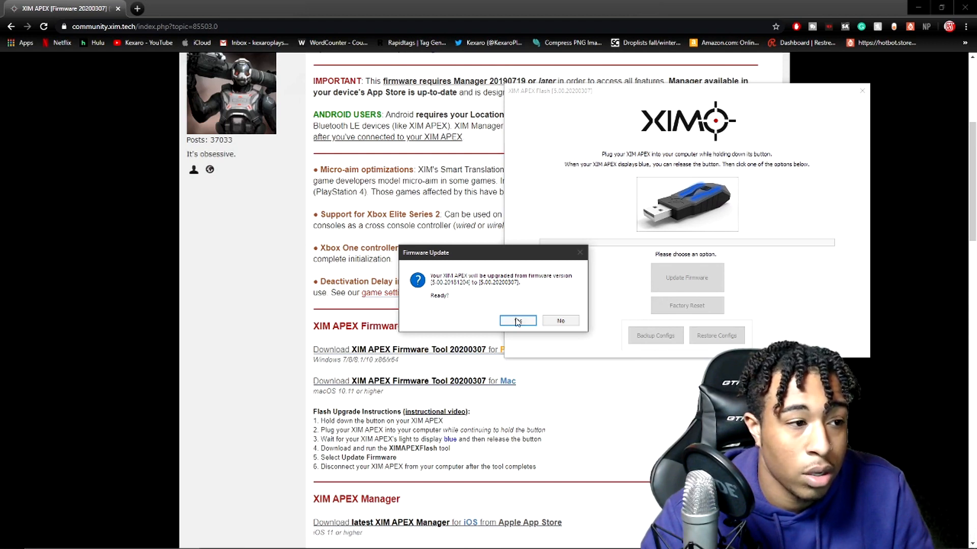
left_click(517, 320)
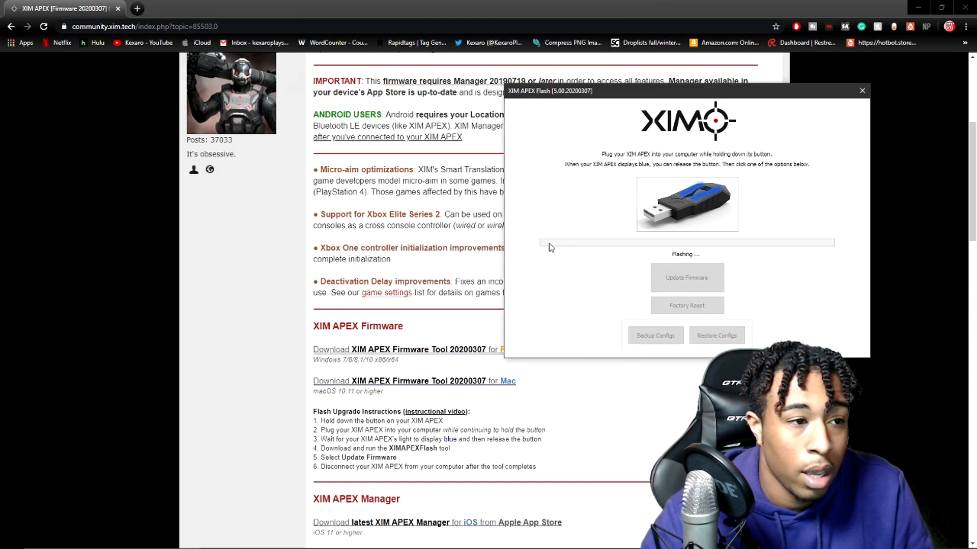